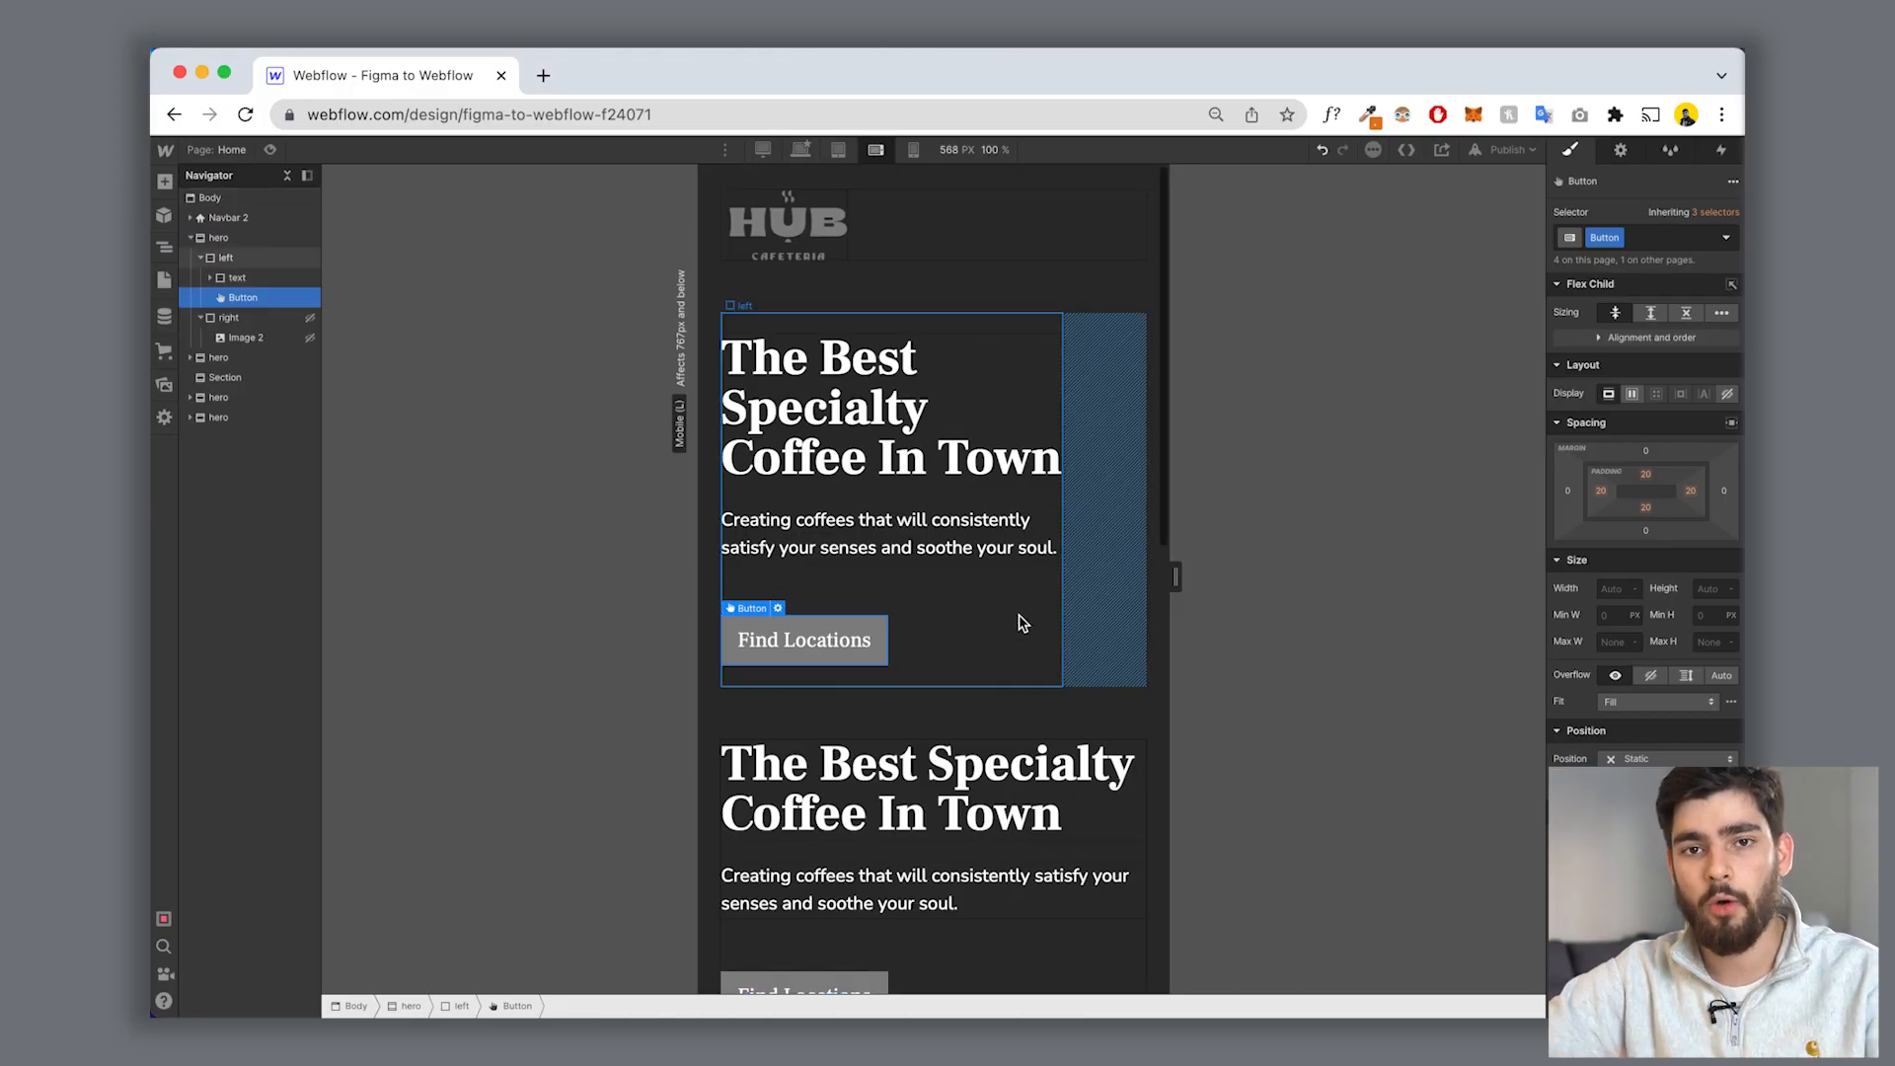
Step: Select the 'left' hero div and set its right padding to about 72px on mobile
click(225, 256)
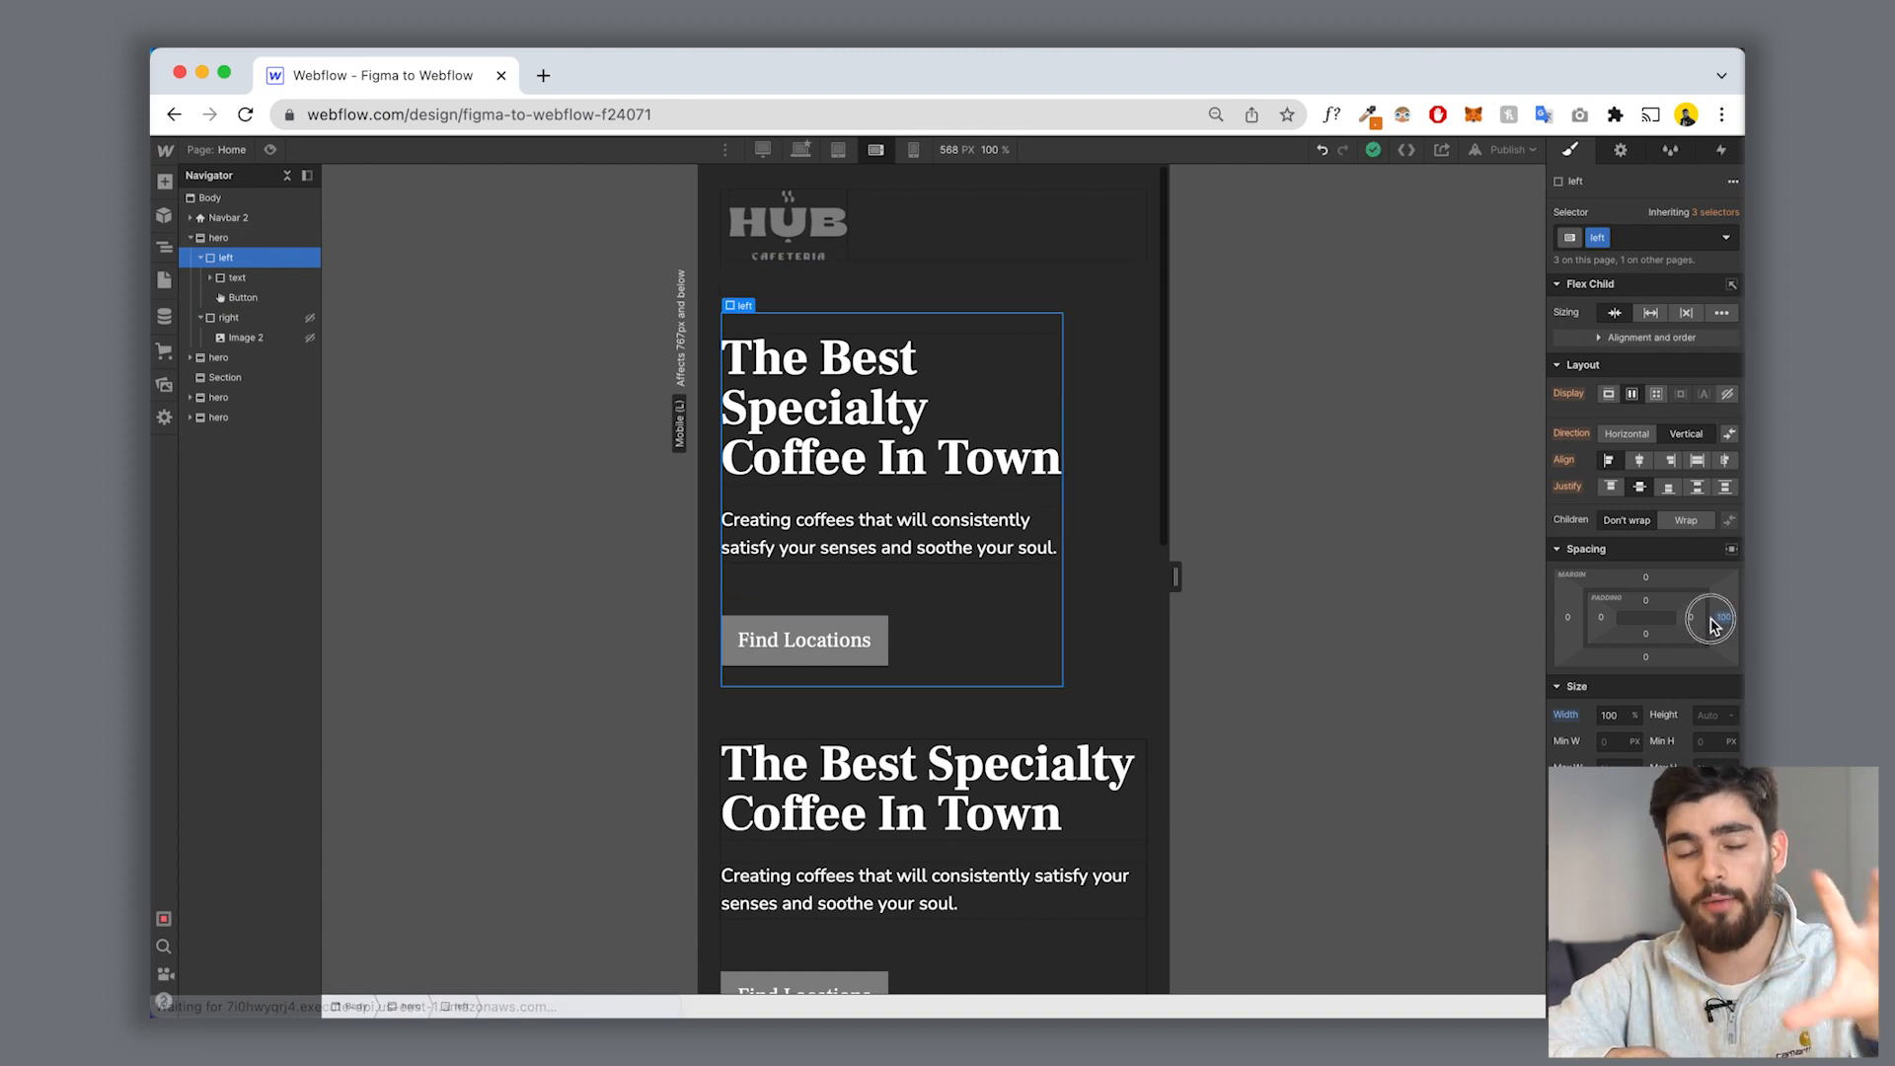
drag(1711, 616, 1691, 625)
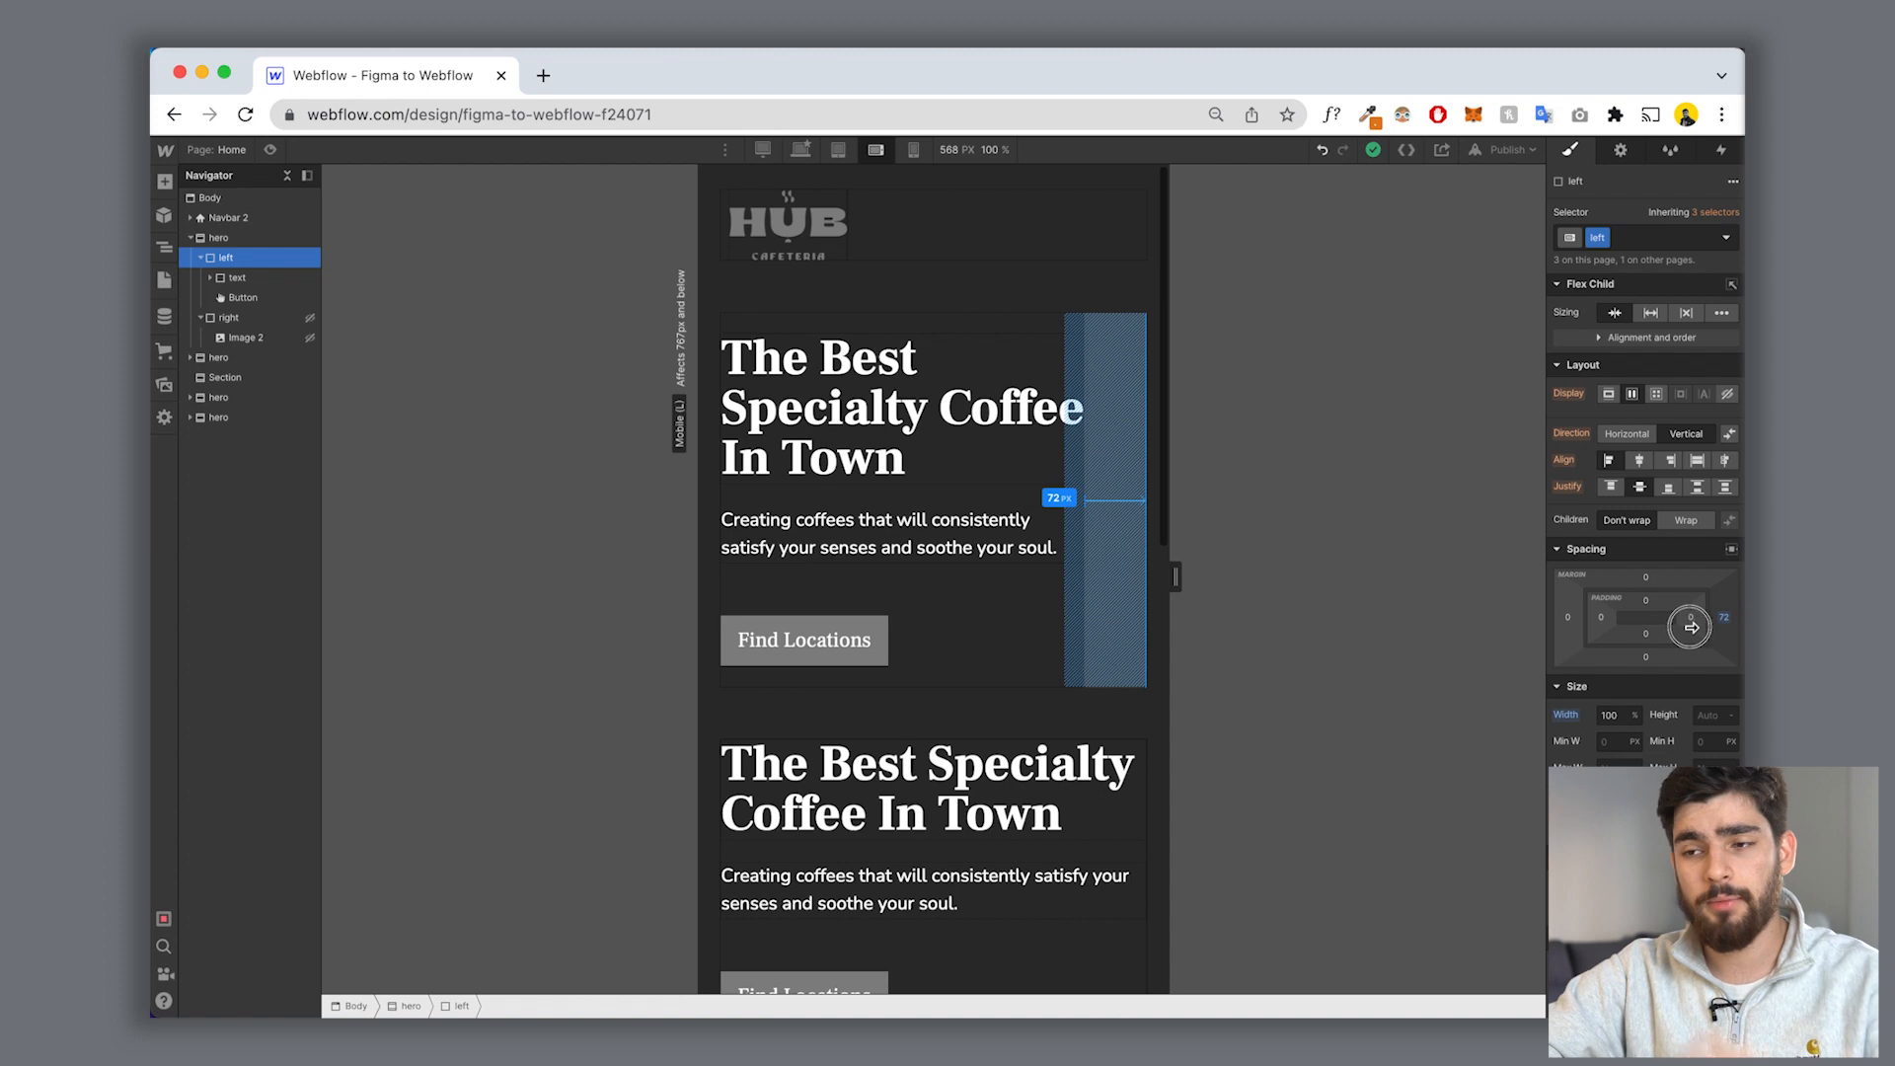
drag(1690, 626, 1734, 616)
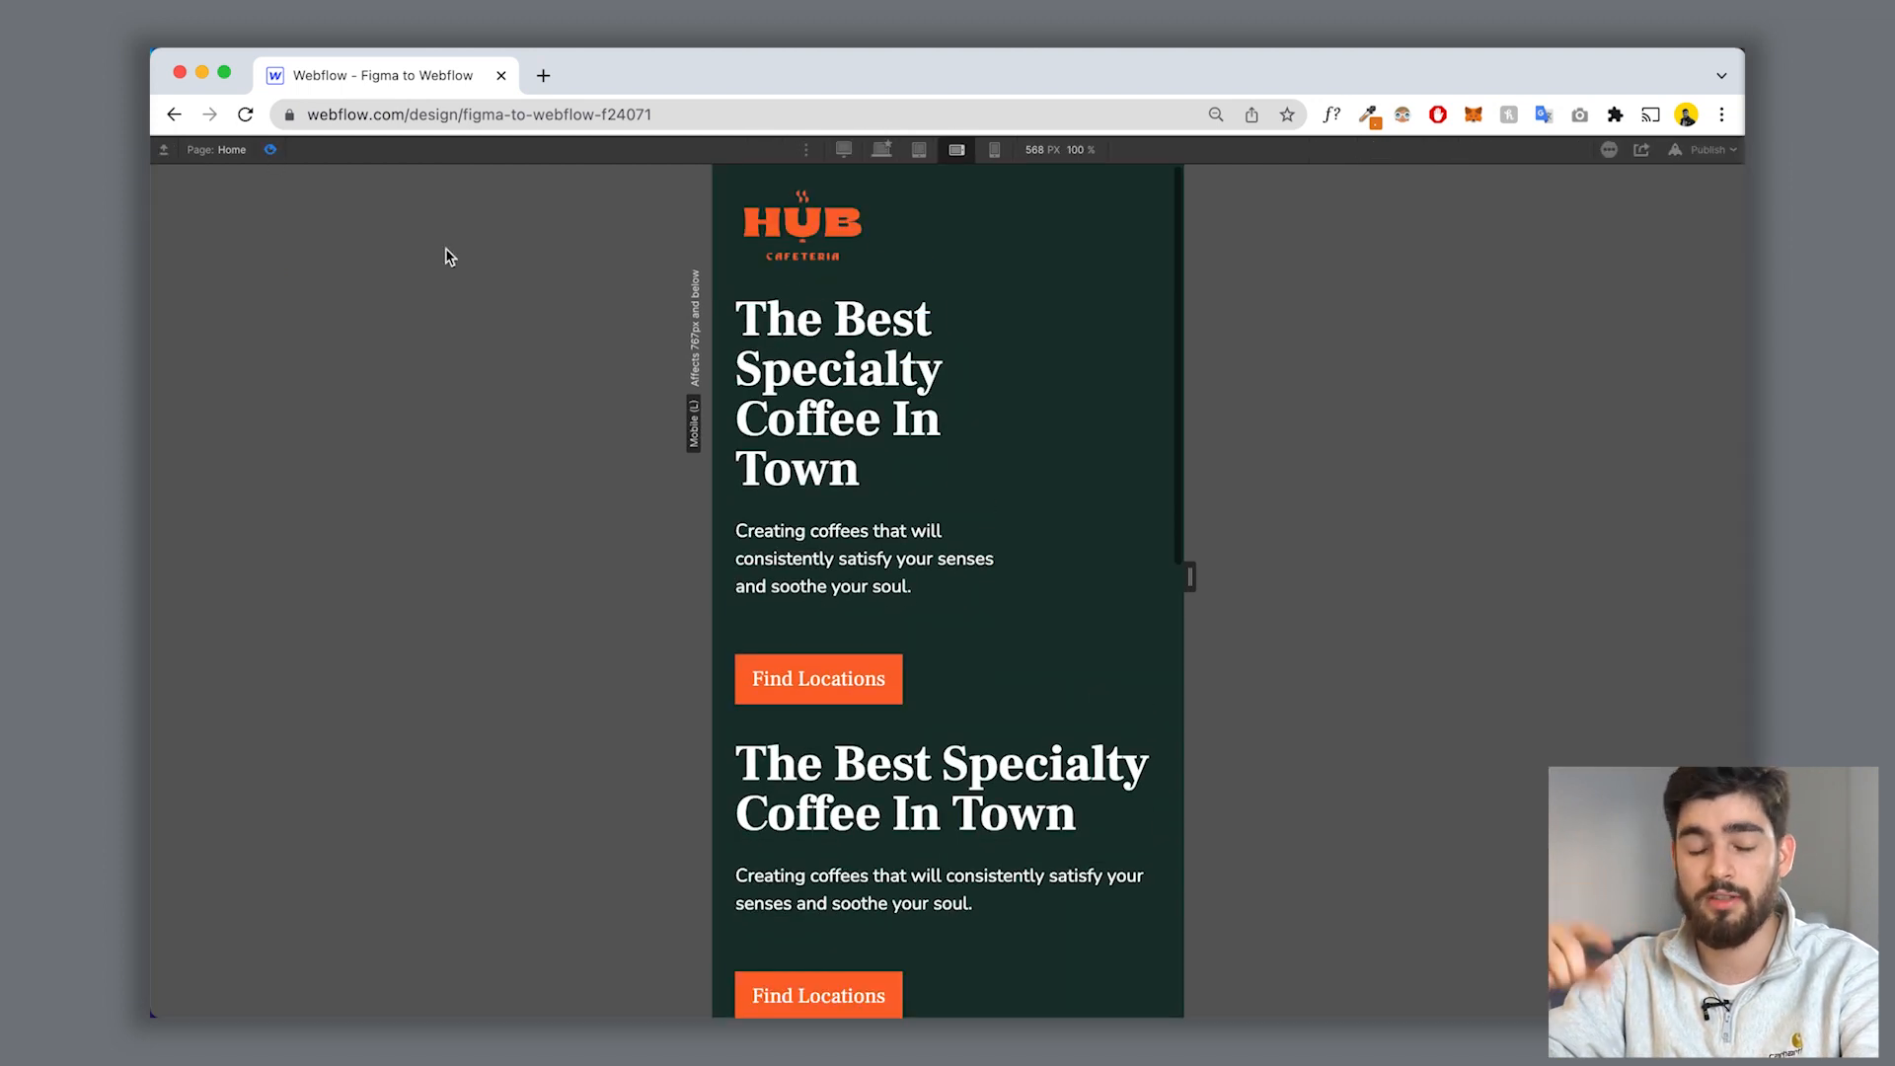
mouse_move(1180, 577)
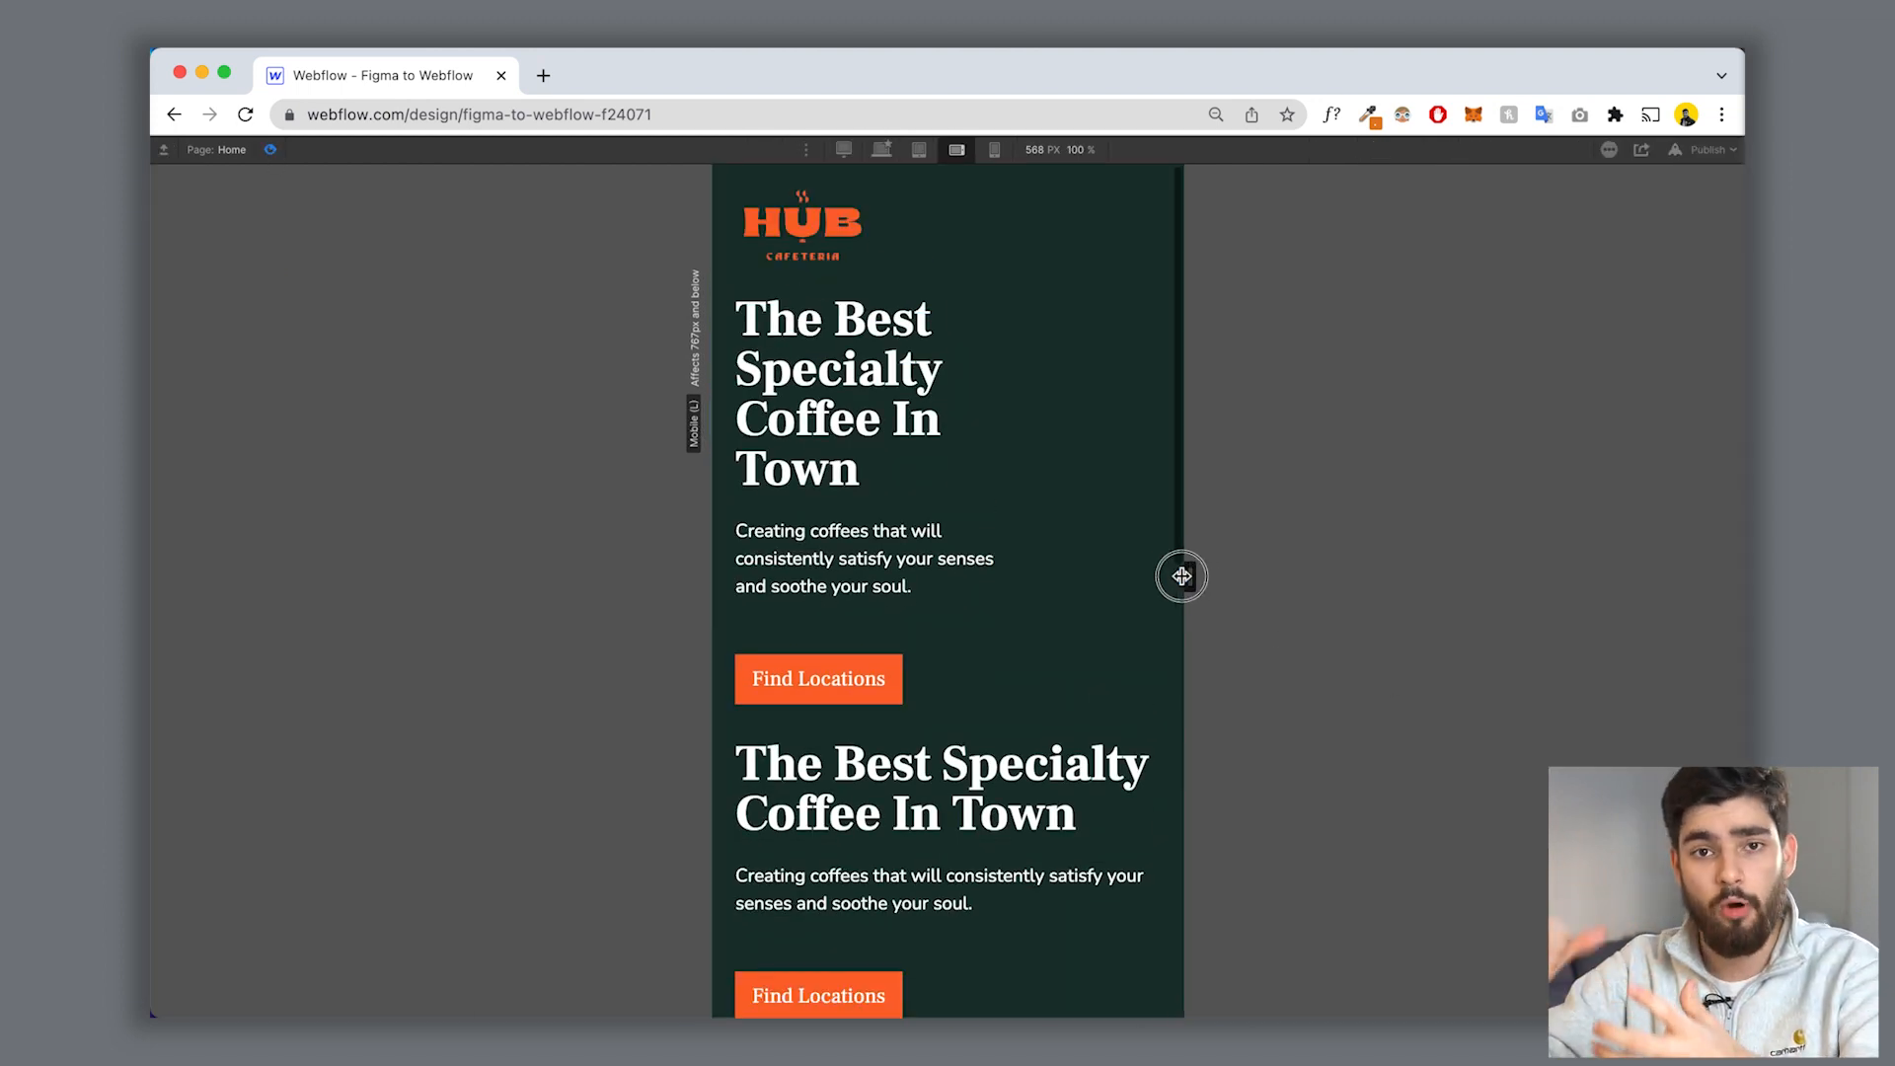